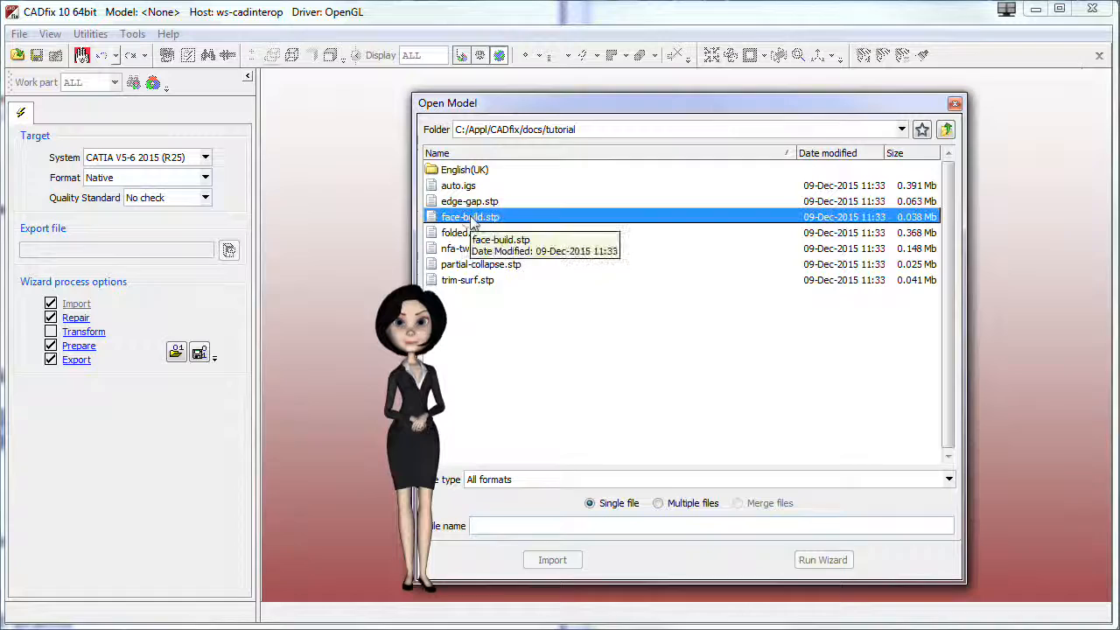
# Step: Import face-build.stp and close the Progress Monitor when the import completes
pyautogui.doubleClick(469, 216)
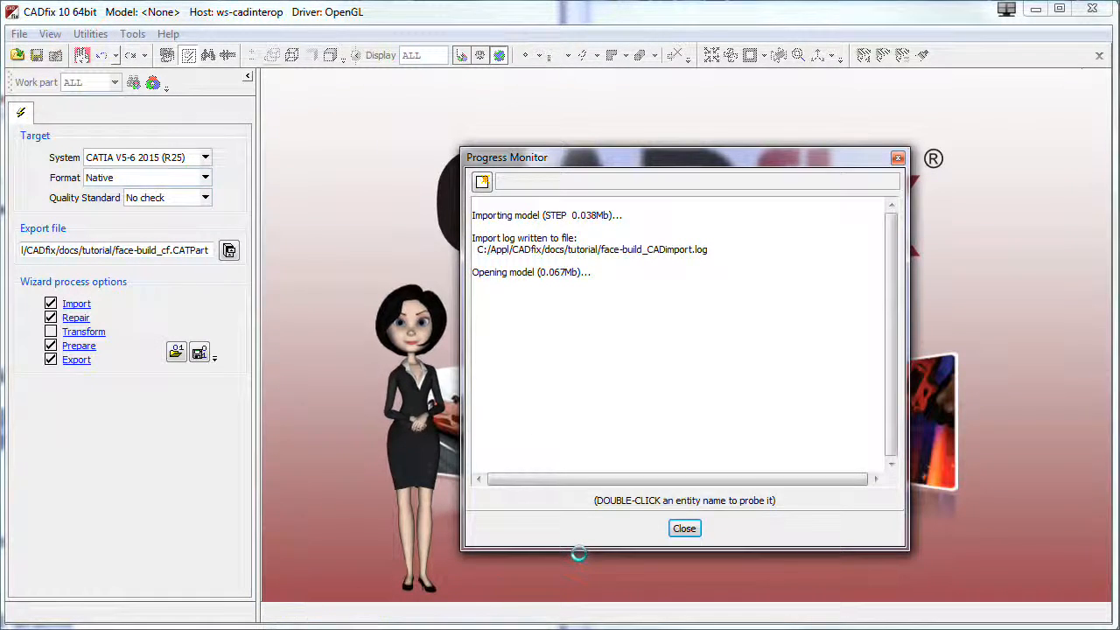
pyautogui.click(684, 528)
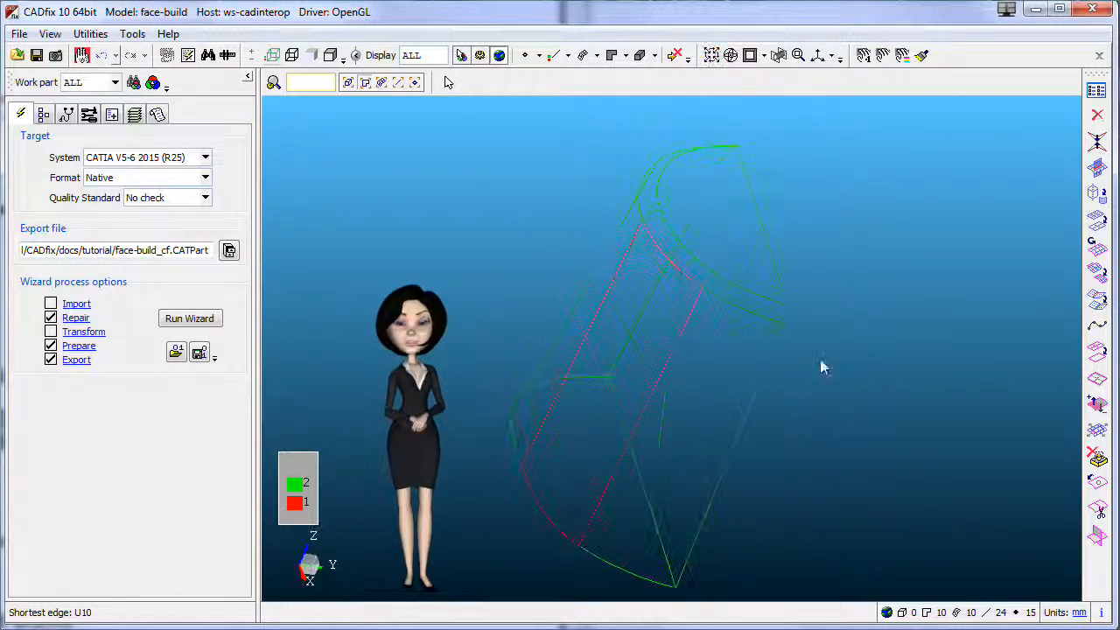
# Step: Switch to shaded display and turn on Approximate missing surfaces in the Repair settings
pyautogui.click(710, 54)
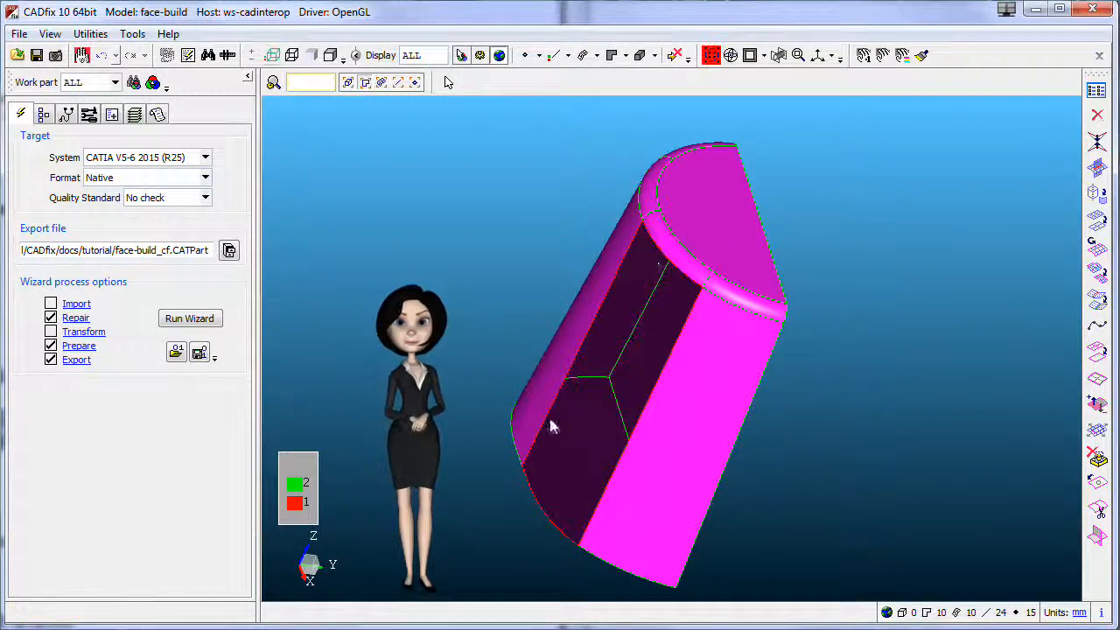
pyautogui.moveTo(551, 427); pyautogui.dragTo(647, 427)
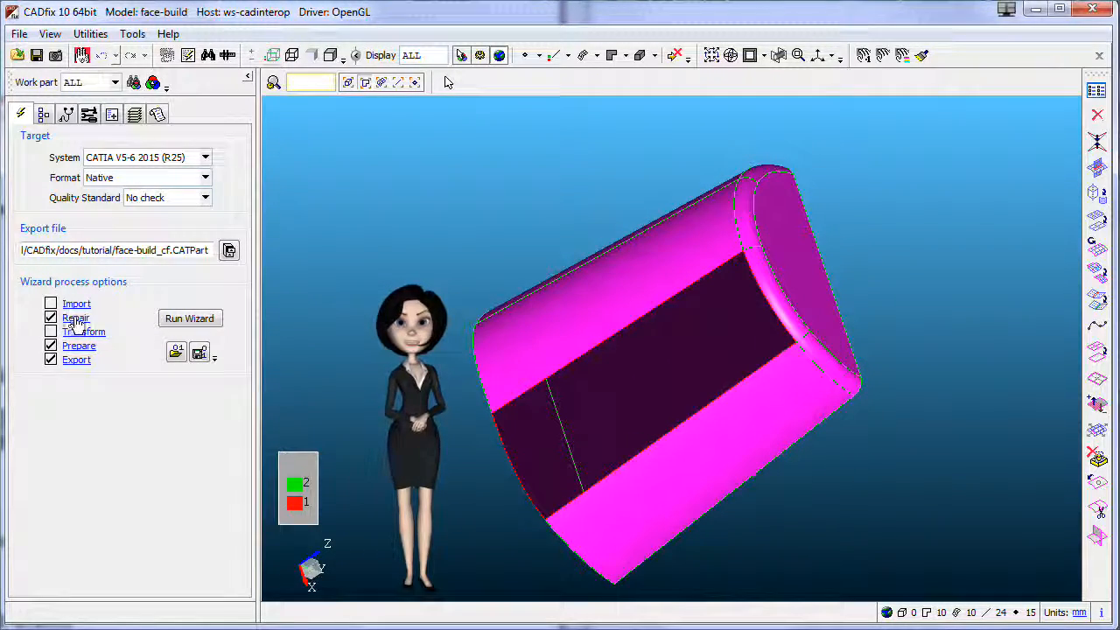
pyautogui.click(75, 317)
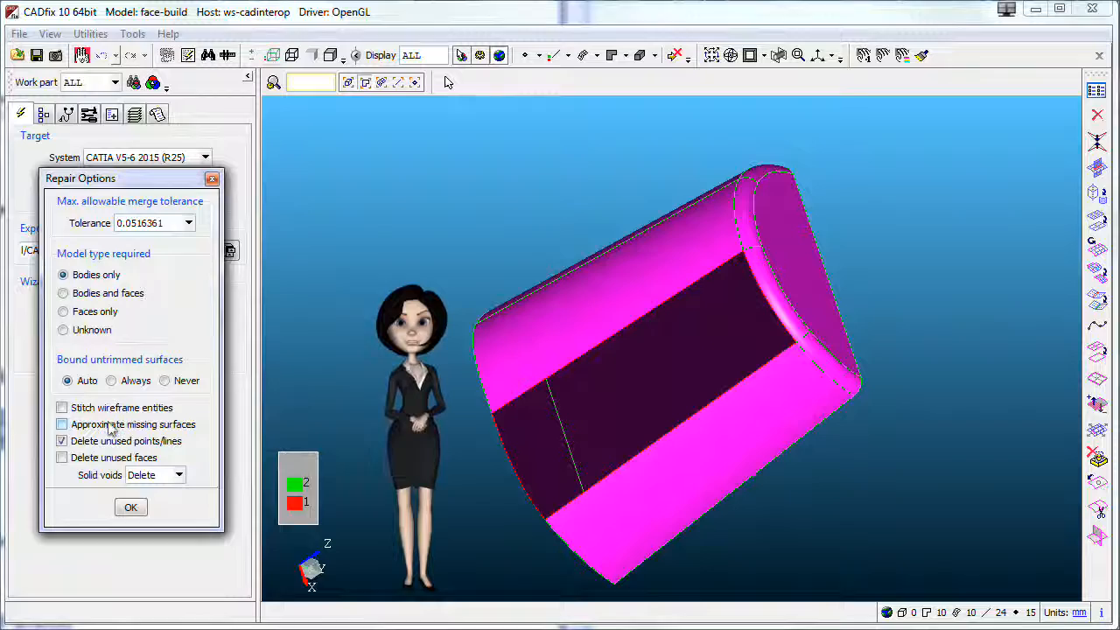
pyautogui.click(62, 424)
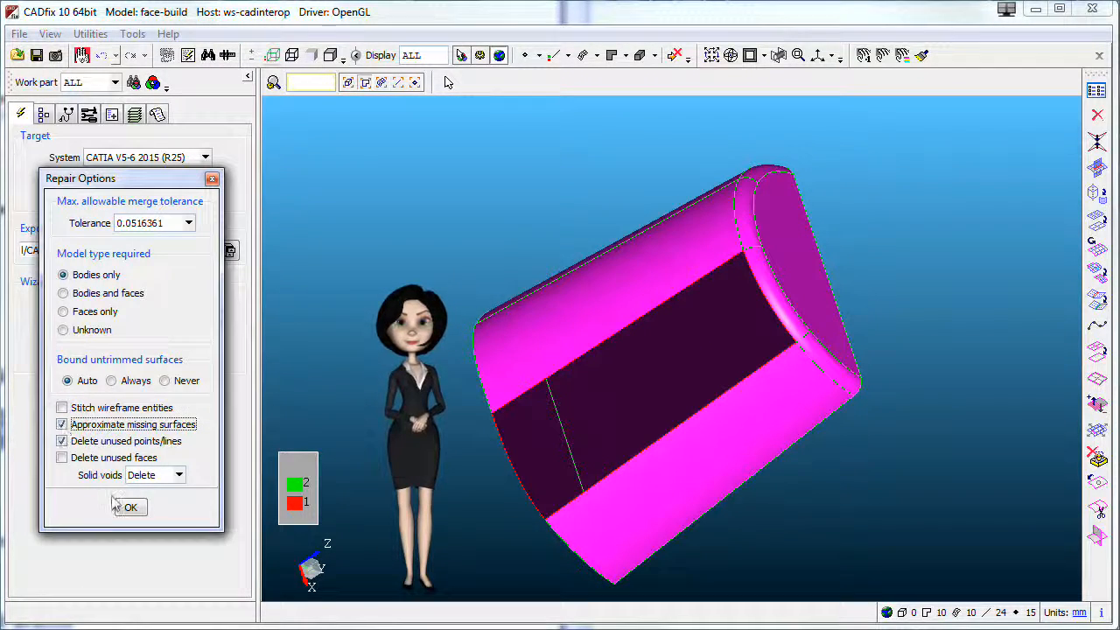
pyautogui.click(130, 506)
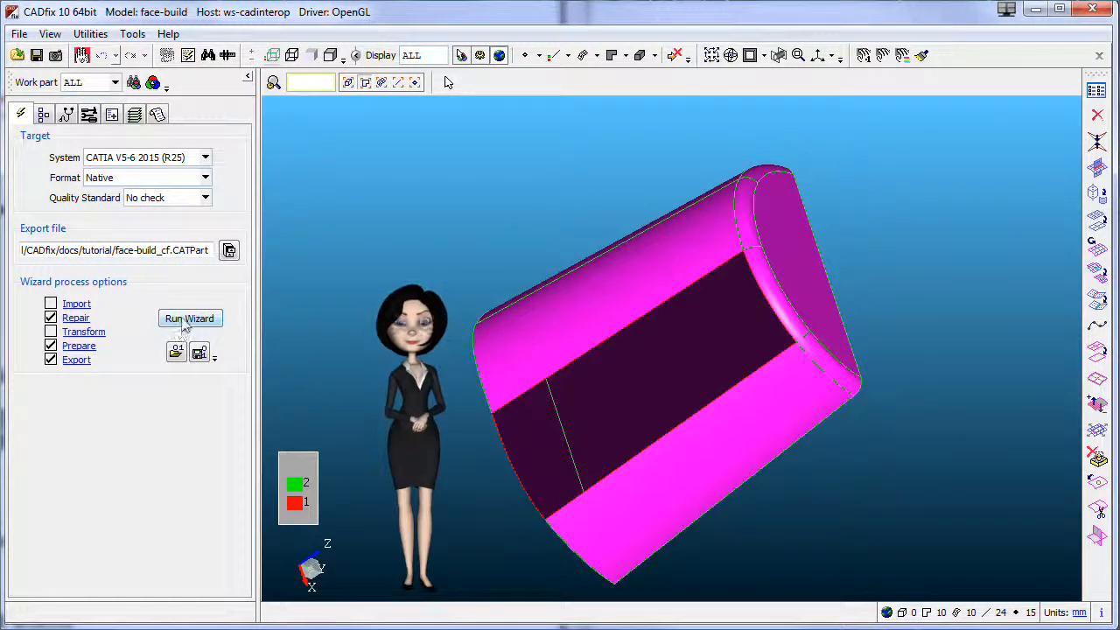
# Step: Run the Wizard for topological repair and CATIA export, then close its progress report
pyautogui.click(190, 317)
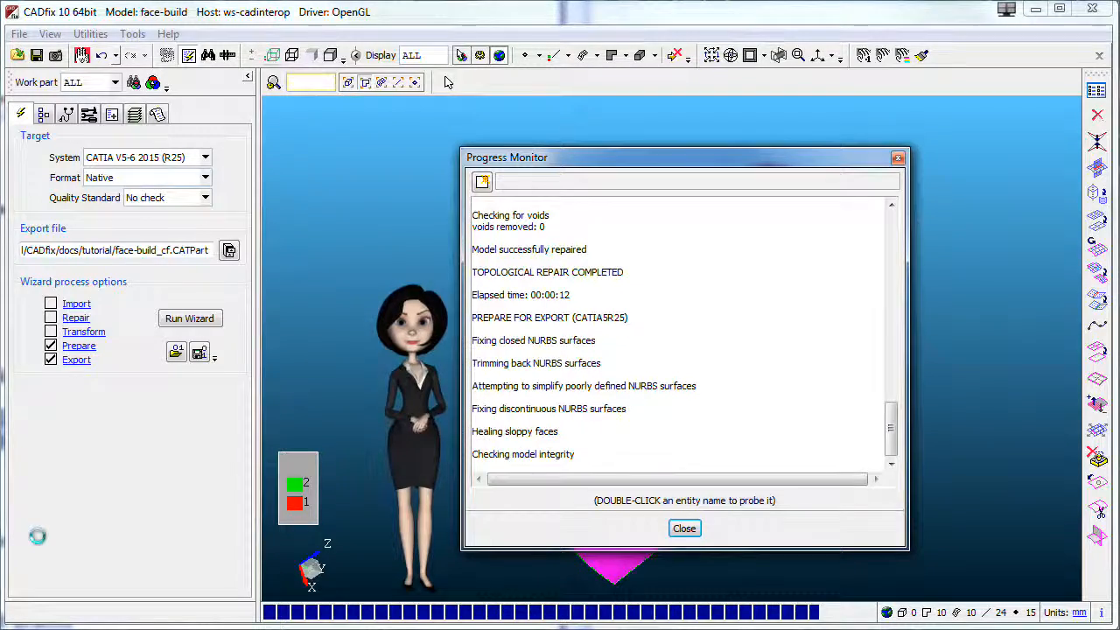
pyautogui.click(684, 528)
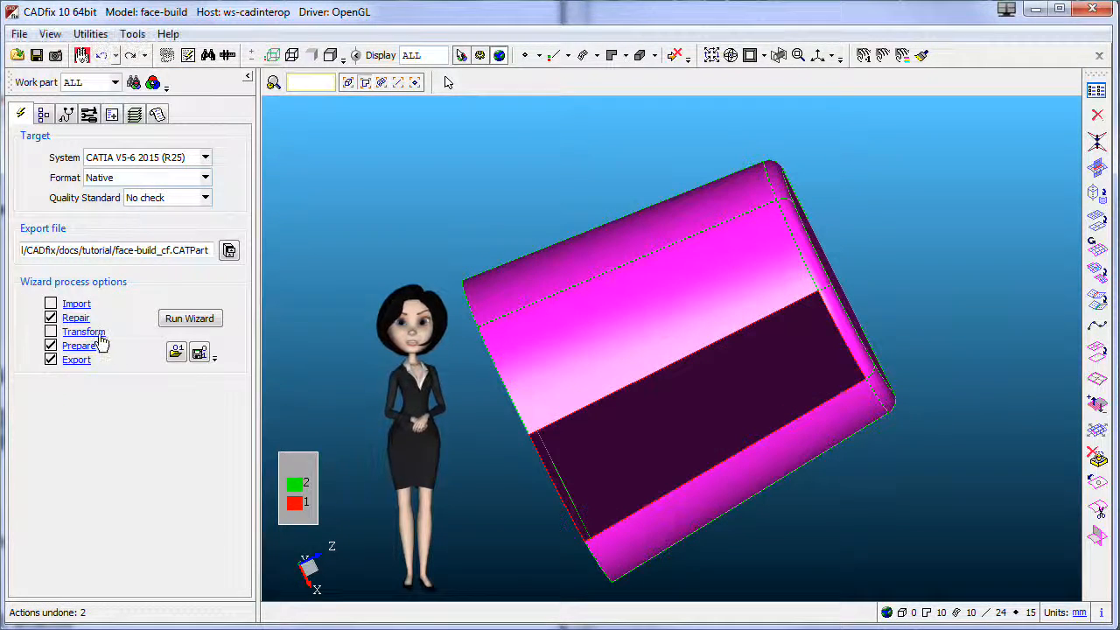
# Step: Rerun the Wizard, which reports TOPOLOGICAL REPAIR FAILED, and close the report
pyautogui.click(75, 318)
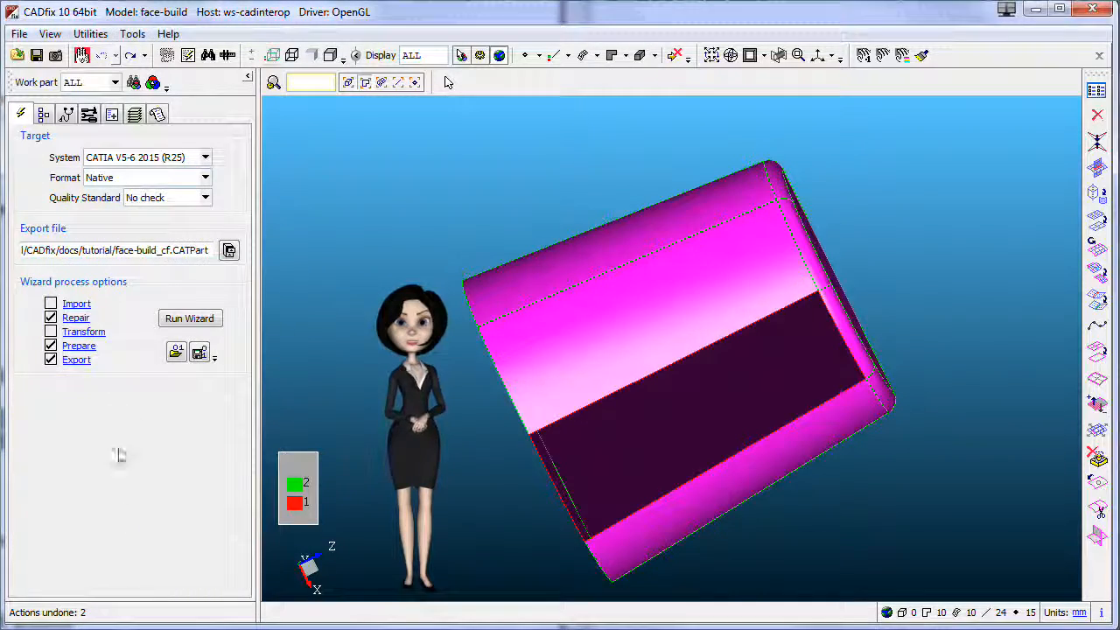
pyautogui.click(190, 318)
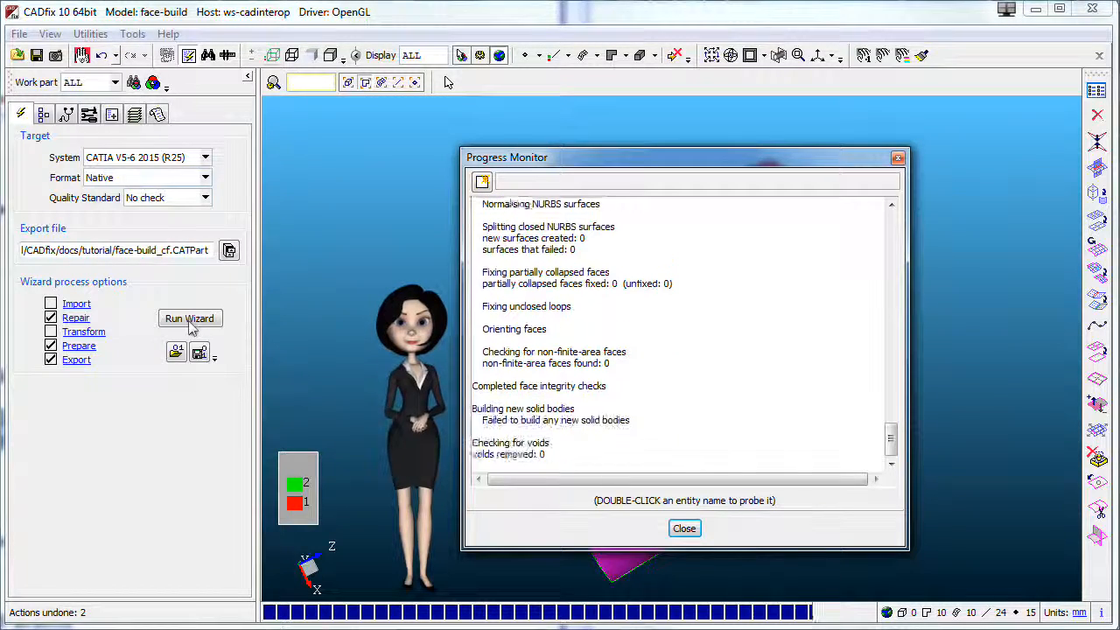
pyautogui.click(191, 318)
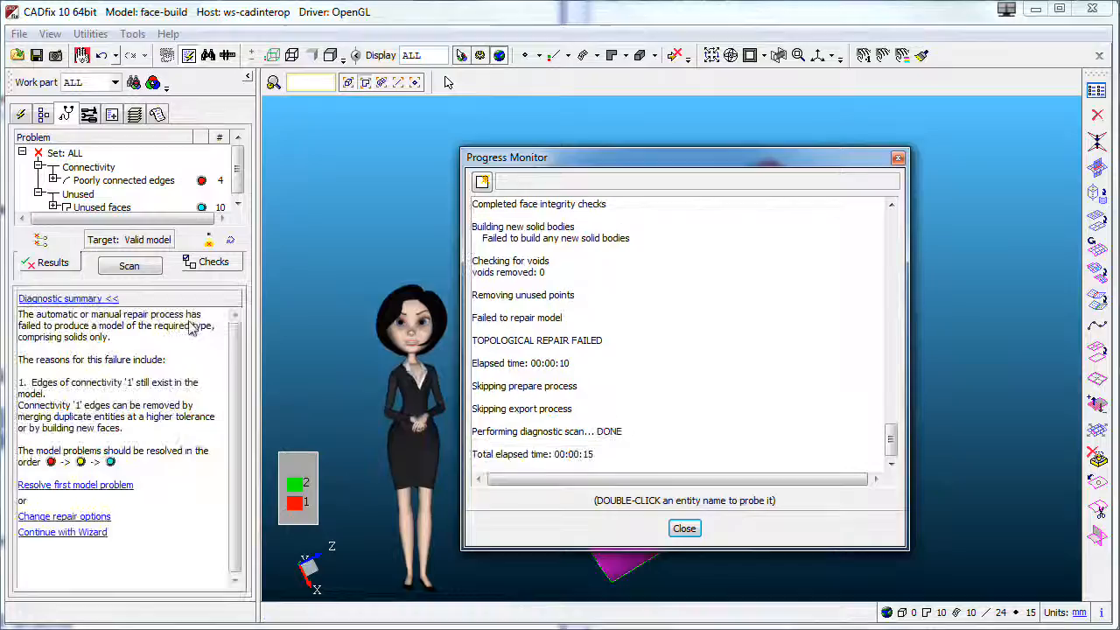
pyautogui.click(684, 527)
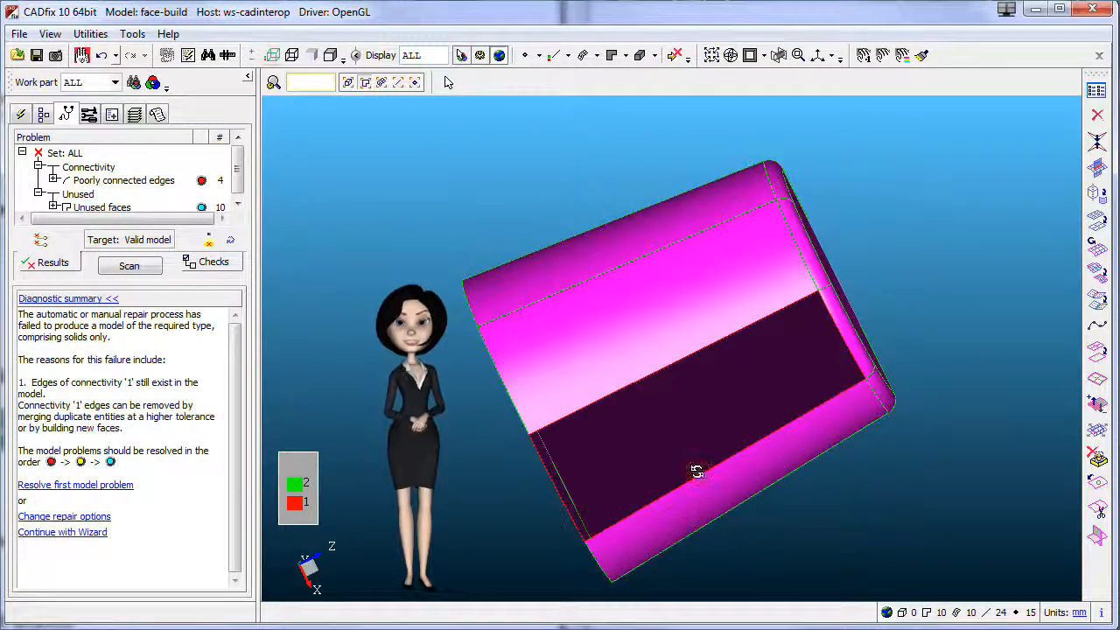
# Step: Fix the poorly connected edges with Build faces using new surfaces, accepting face V11
pyautogui.click(123, 179)
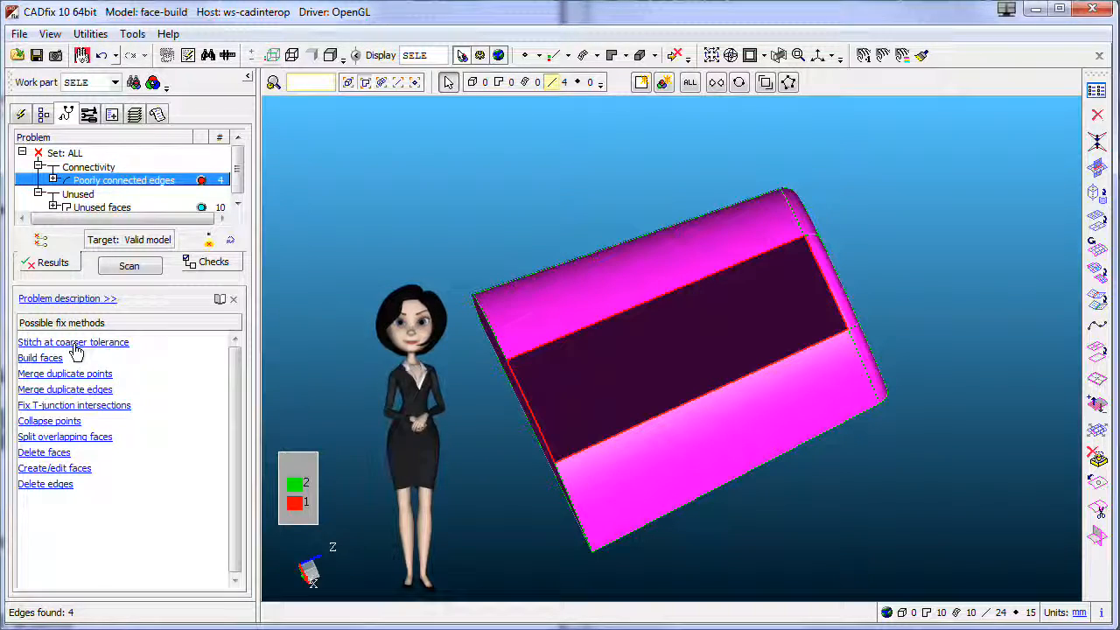
pyautogui.click(40, 357)
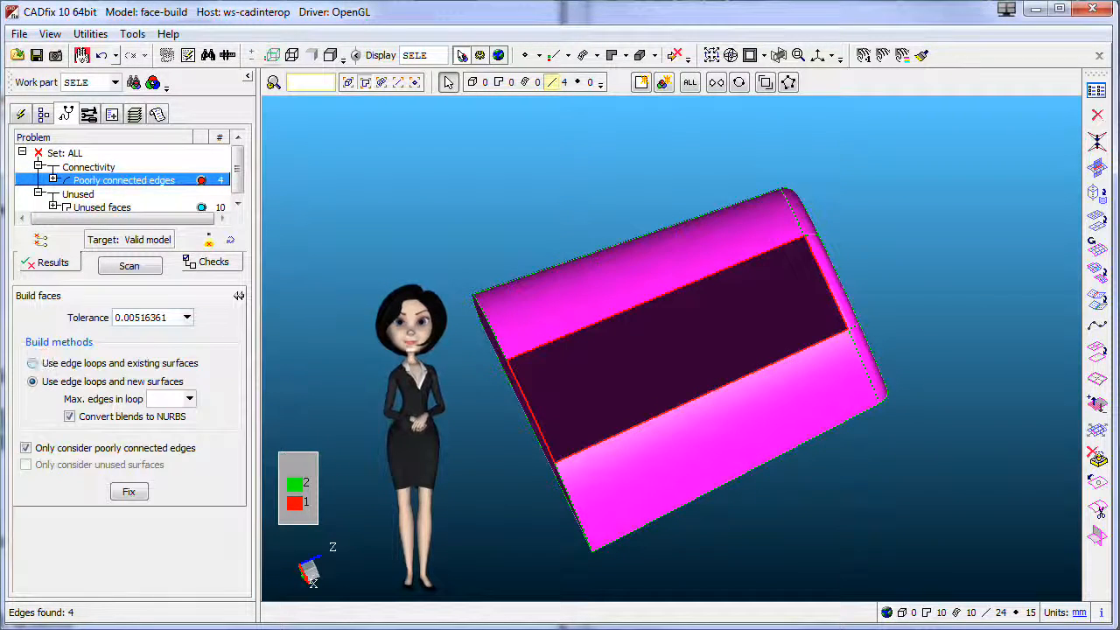
pyautogui.click(129, 491)
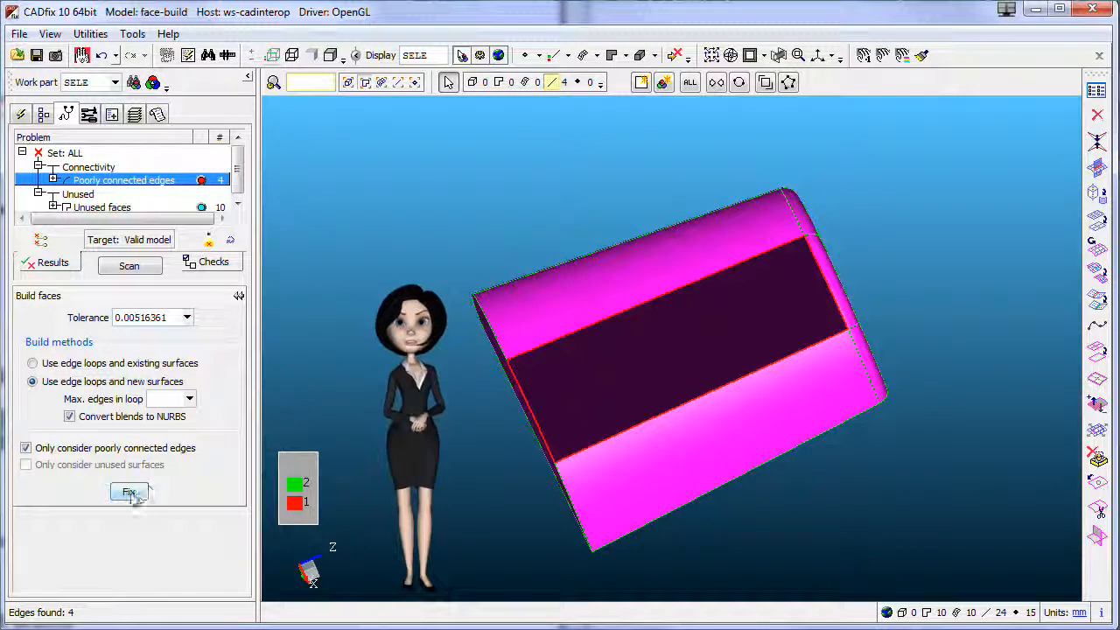
pyautogui.click(129, 492)
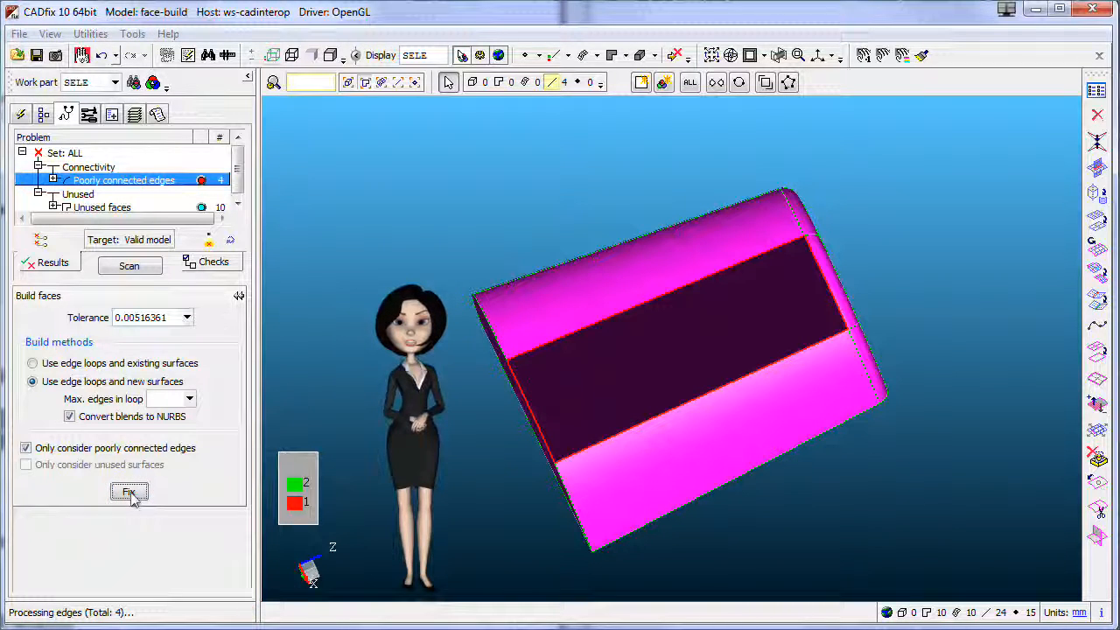
pyautogui.click(128, 492)
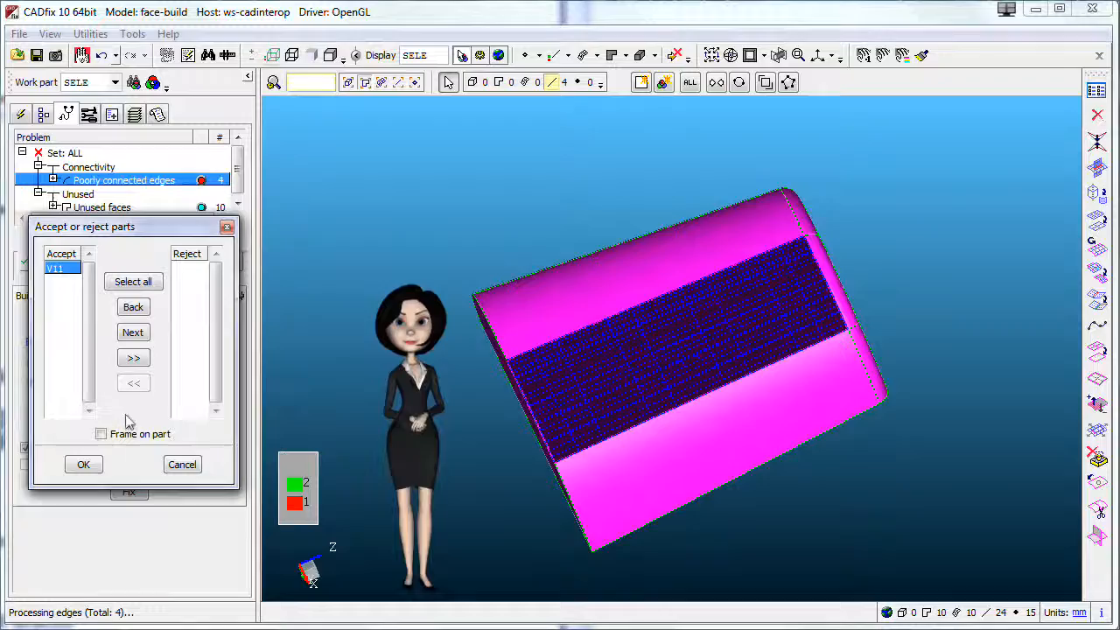
pyautogui.click(83, 463)
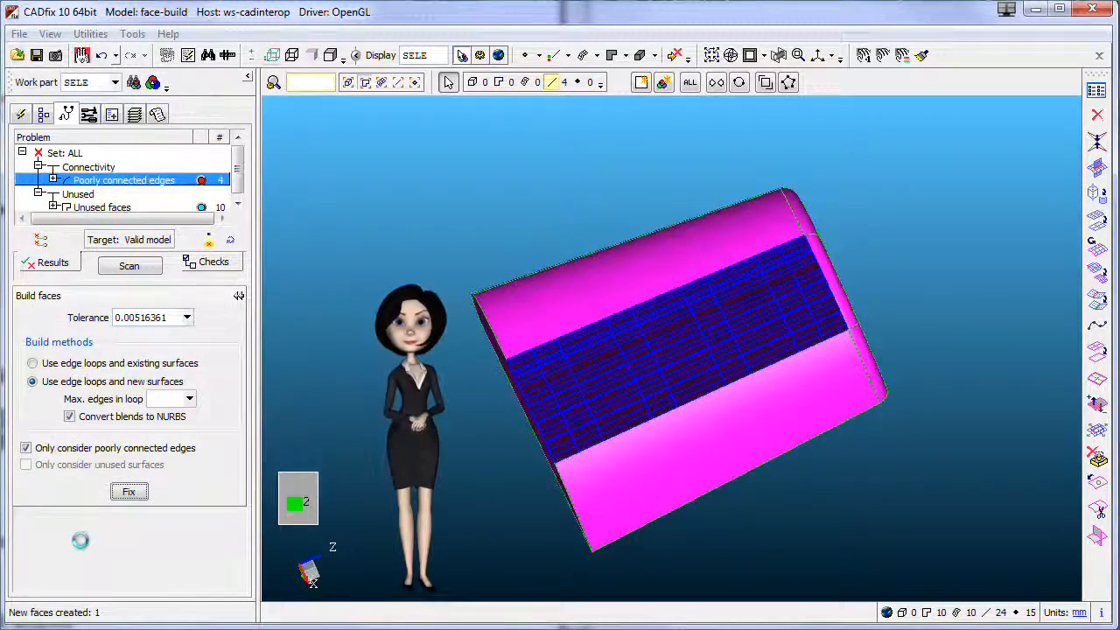
pyautogui.click(128, 490)
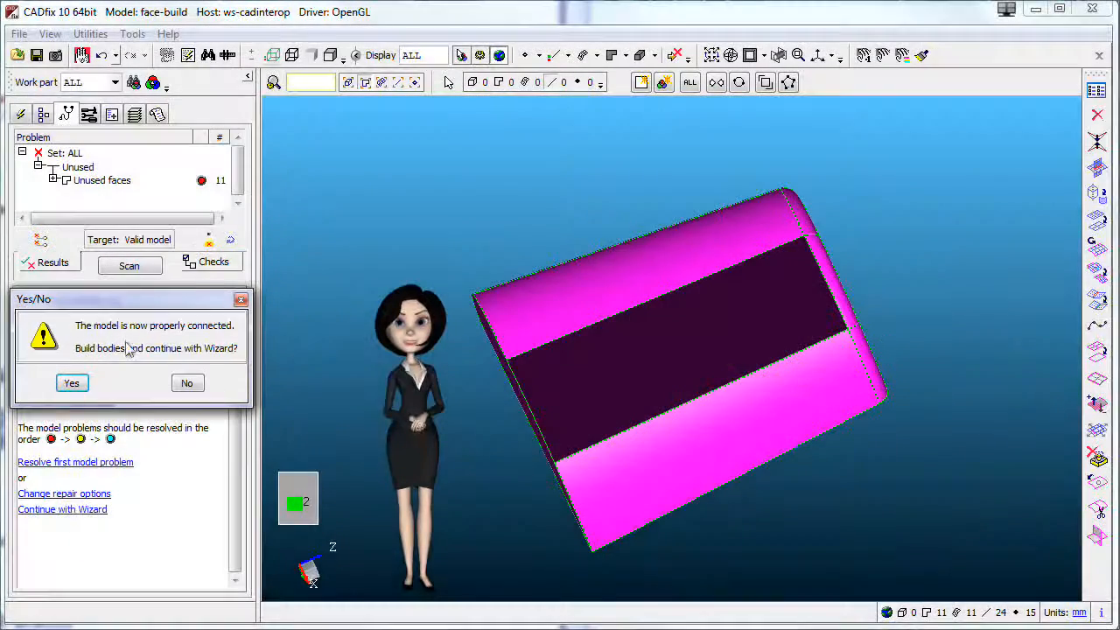
# Step: Build bodies, continue the Wizard to CATIA V5 export, and close the progress report
pyautogui.click(72, 382)
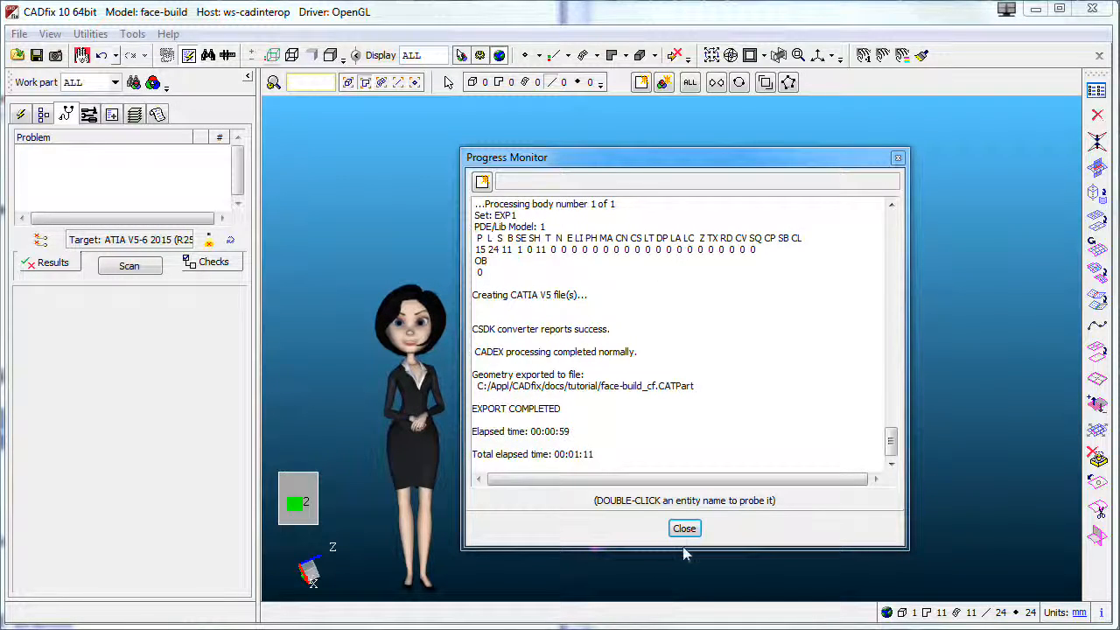
pyautogui.click(684, 527)
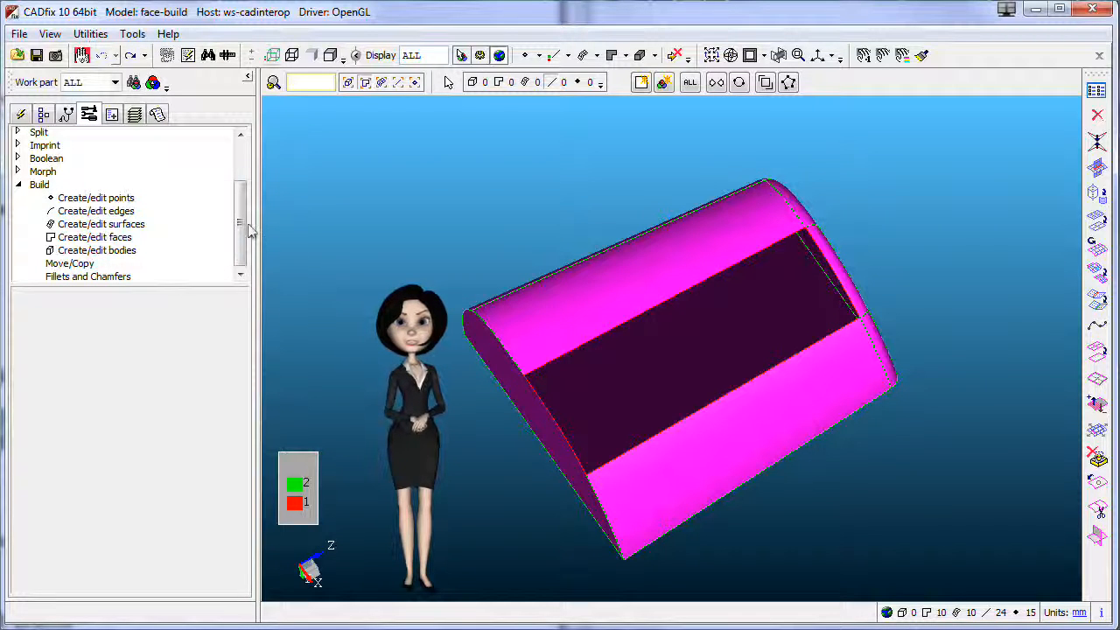
# Step: Create a Blend surface from the four gap edges with corners Q6, Q13, Q2, Q1
pyautogui.click(101, 223)
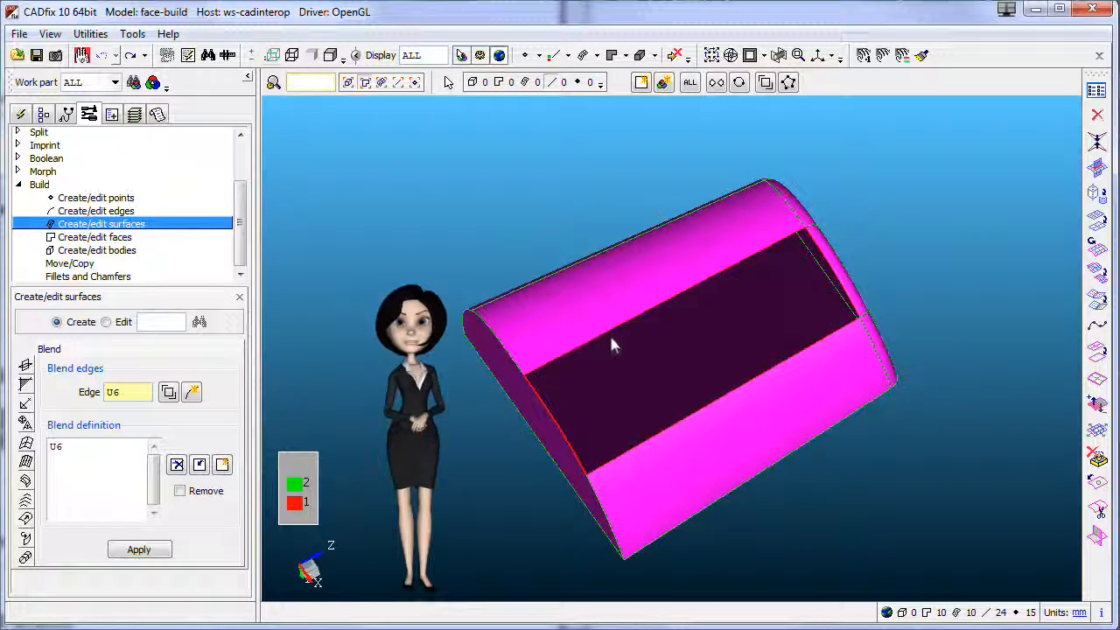
pyautogui.click(822, 263)
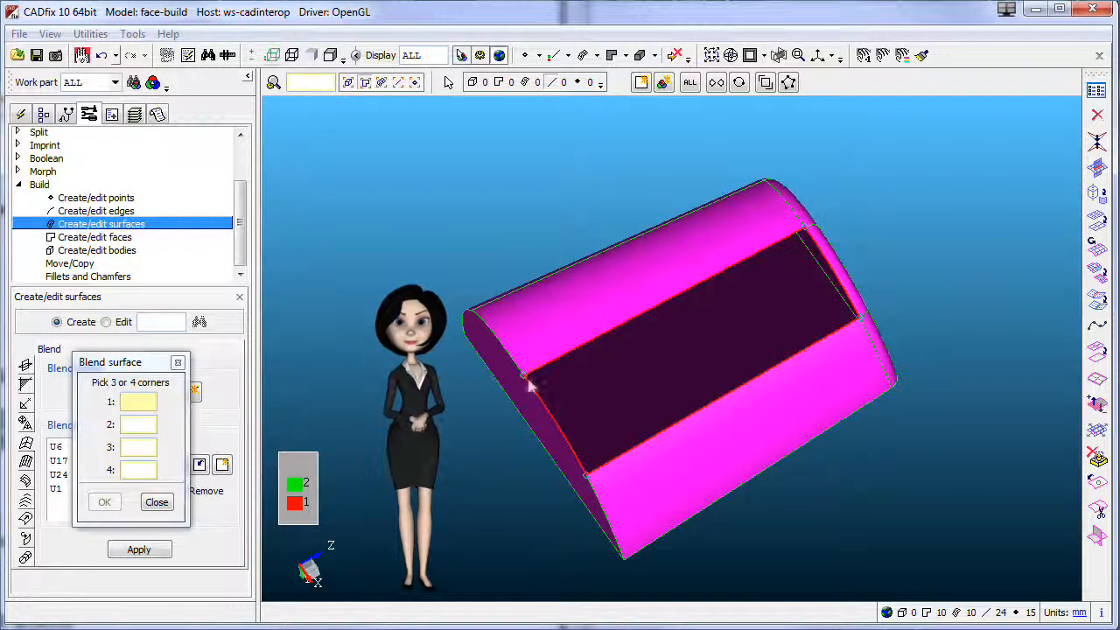
pyautogui.click(861, 324)
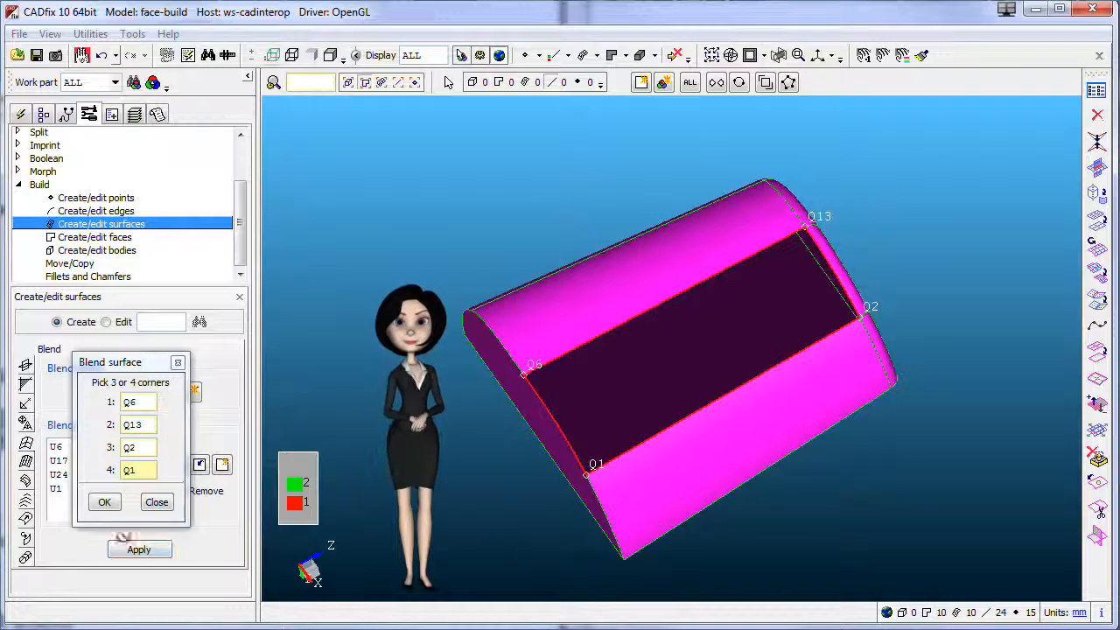
pyautogui.click(104, 501)
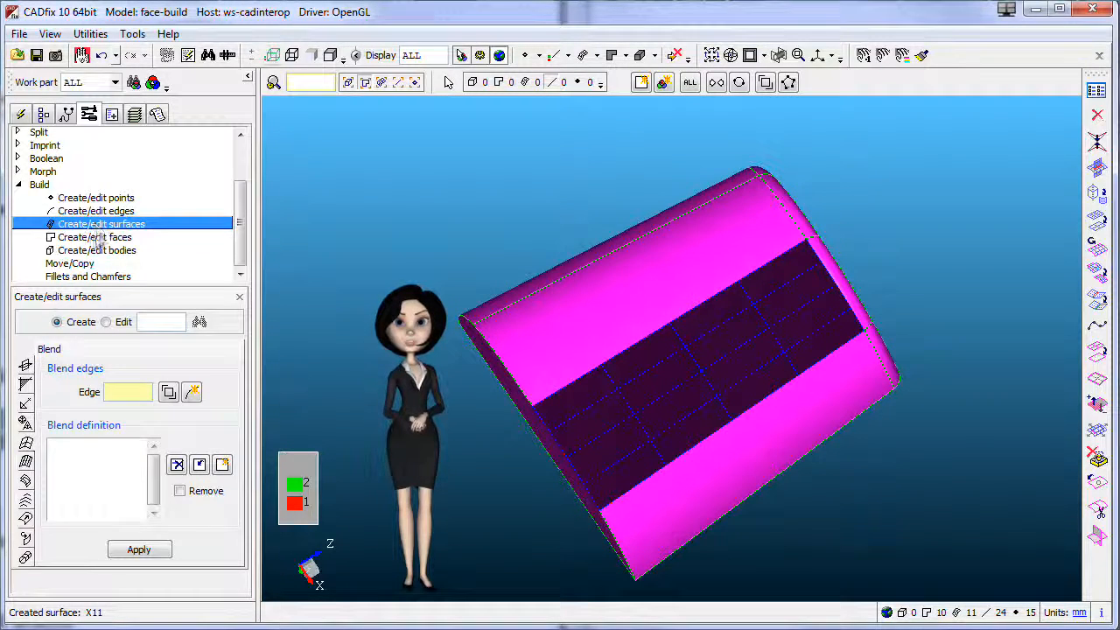
# Step: Build a face from edges U17, U6, U1, U24 on the existing unused blend surface
pyautogui.click(94, 237)
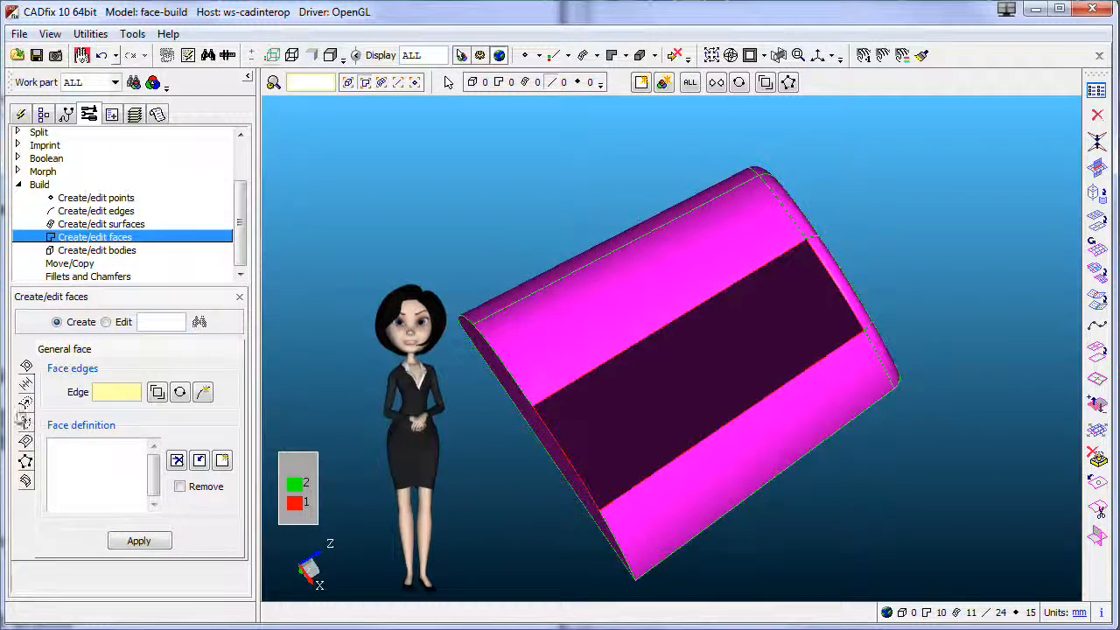
pyautogui.moveTo(553, 461)
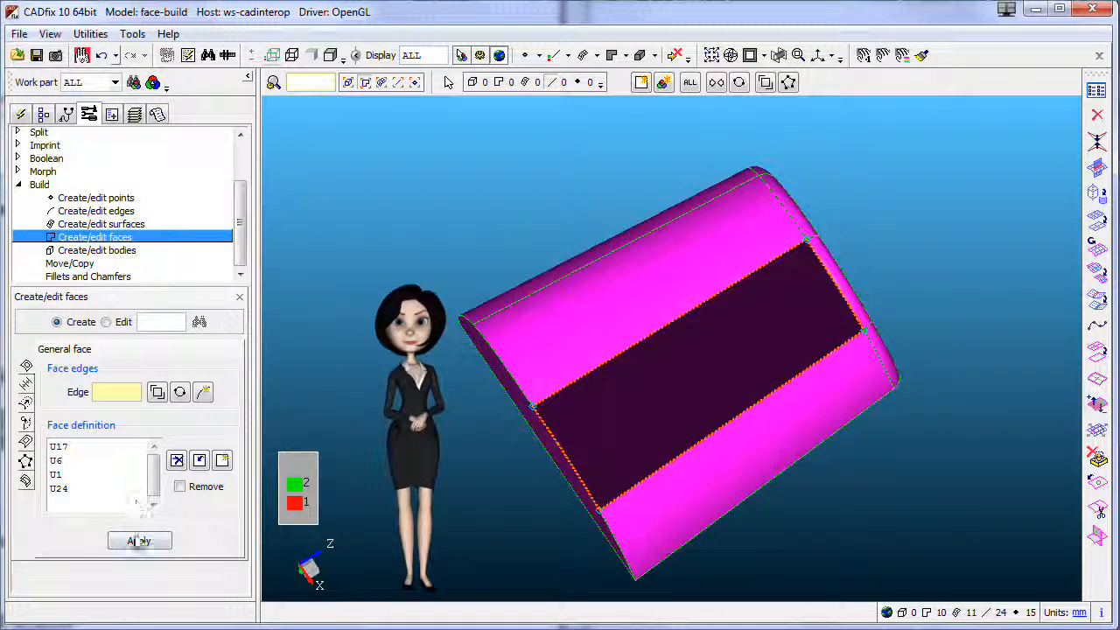
pyautogui.click(138, 540)
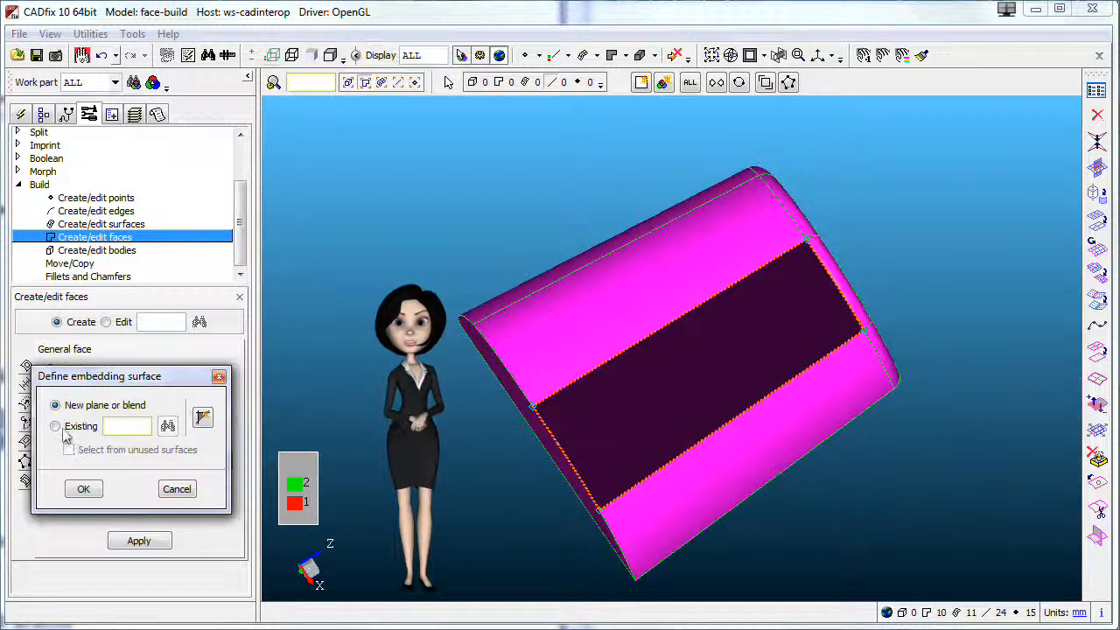
pyautogui.click(56, 426)
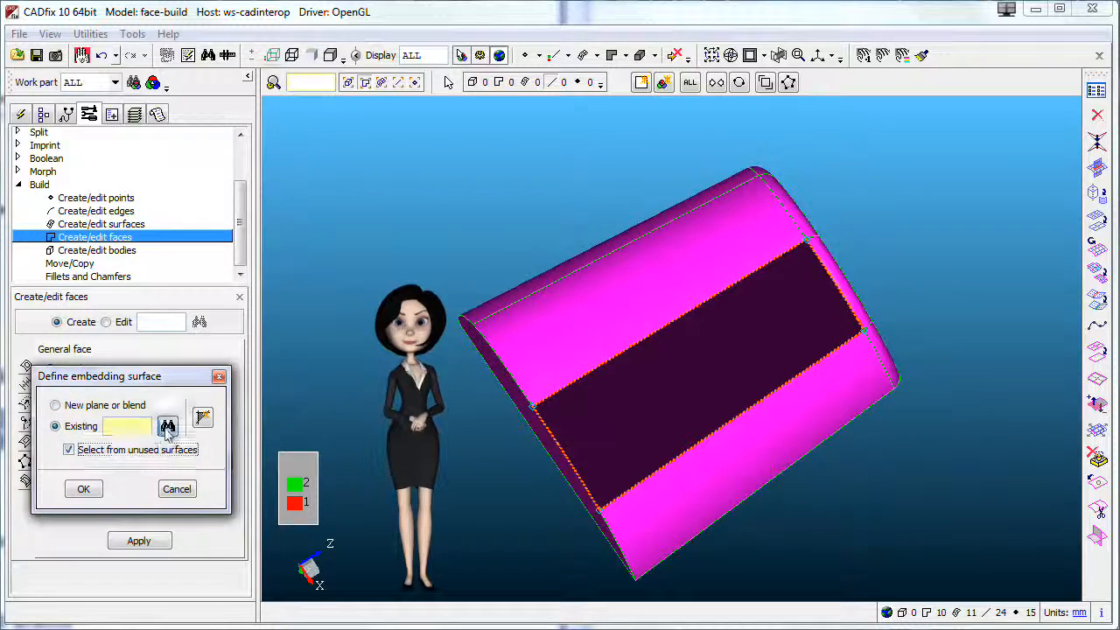
pyautogui.click(167, 426)
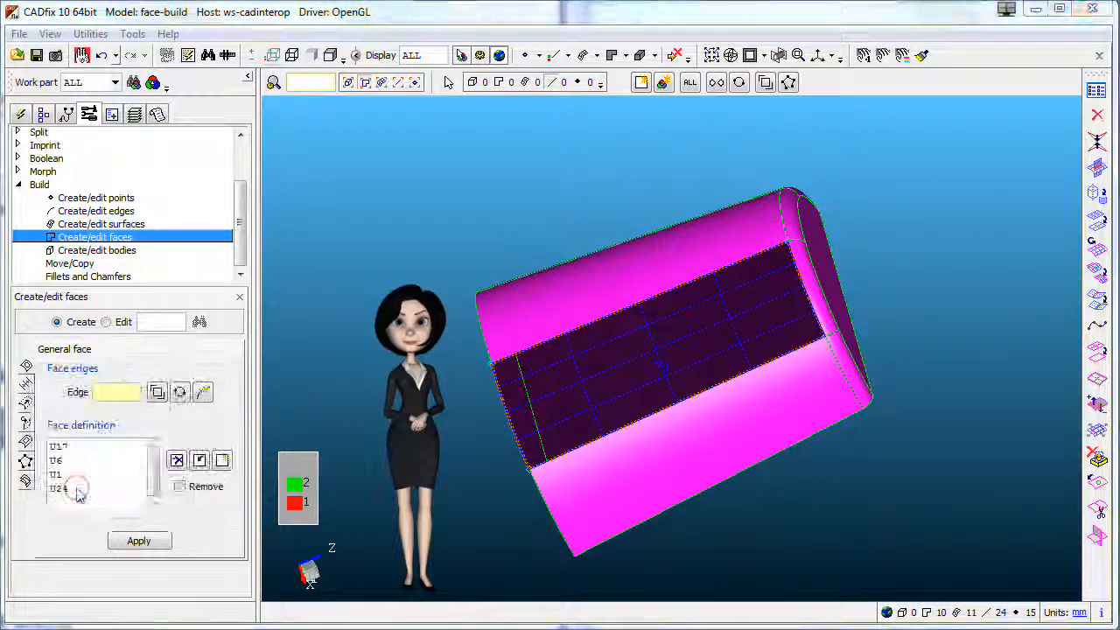
pyautogui.click(139, 541)
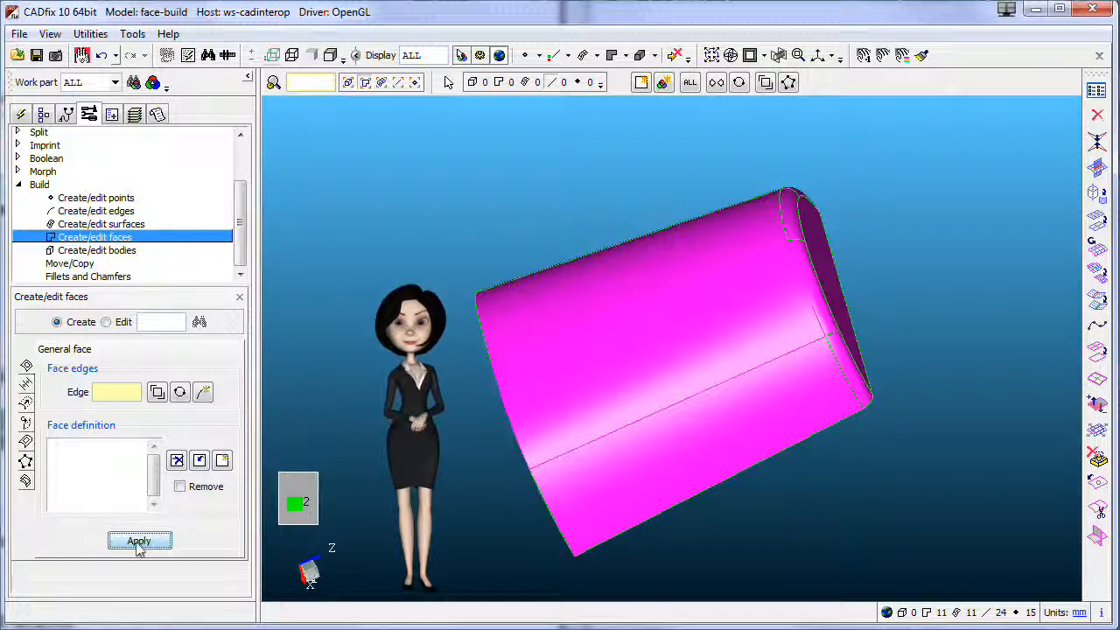